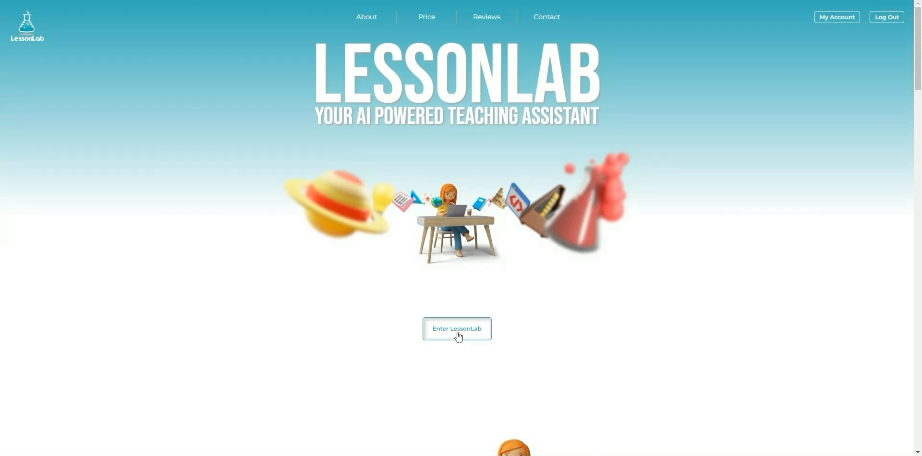
Enter the teaching tools area and find the Image to Setting Description tool
{"action": "left_click", "coordinate": [456, 328]}
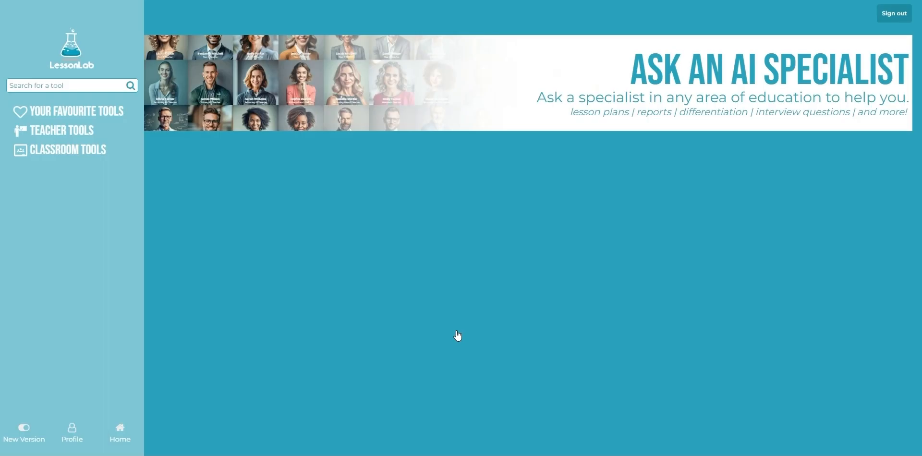
{"action": "scroll", "scroll_direction": "down", "scroll_amount": 3}
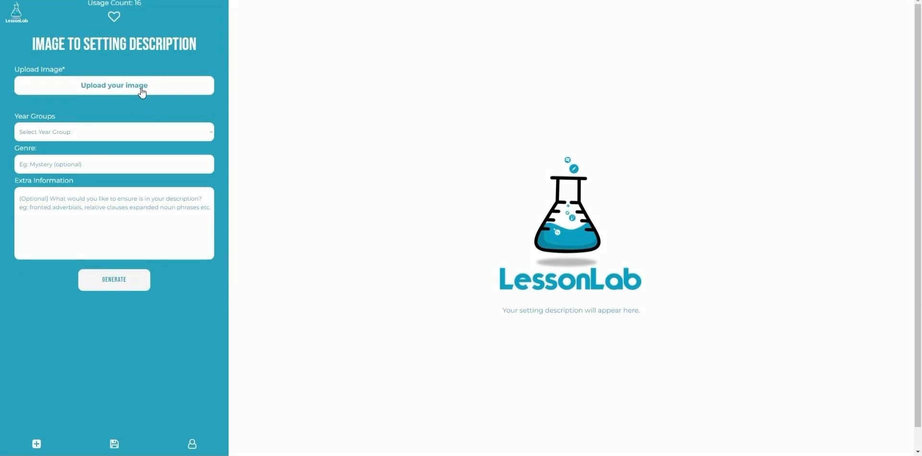
Upload the forest river photo, choose Year 5 and add 'Include a relative clause' as extra information
{"action": "left_click", "coordinate": [114, 85]}
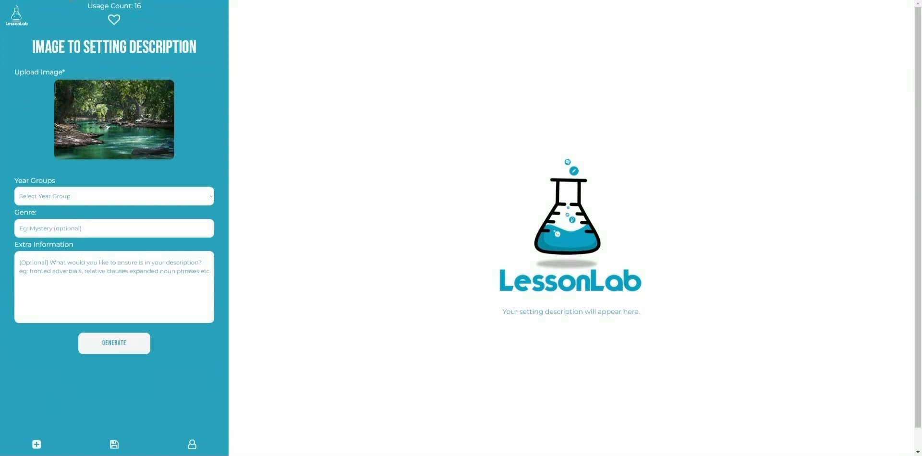
{"action": "left_click", "coordinate": [114, 196]}
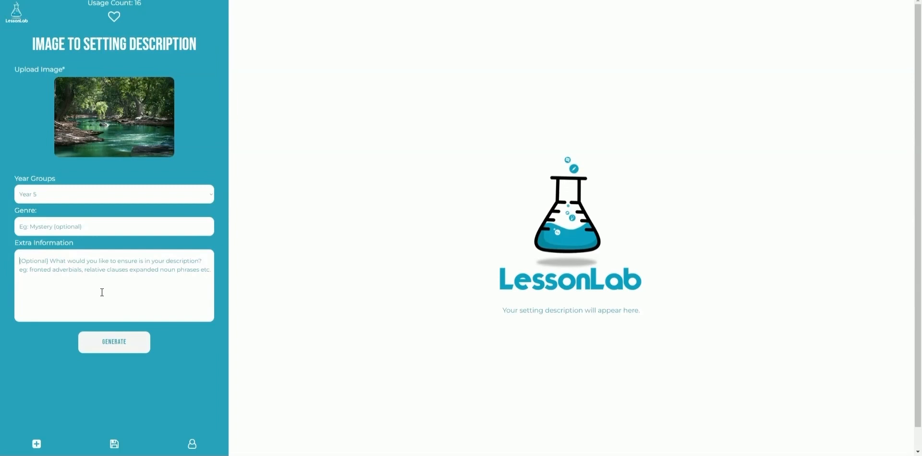
{"action": "type", "text": "Include a relative clause"}
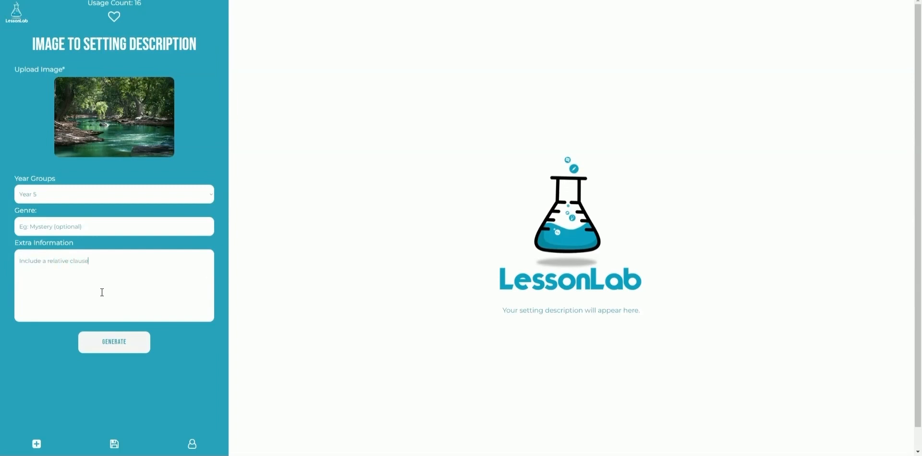
Generate the forest river setting description, then return to the tools dashboard
{"action": "left_click", "coordinate": [113, 342]}
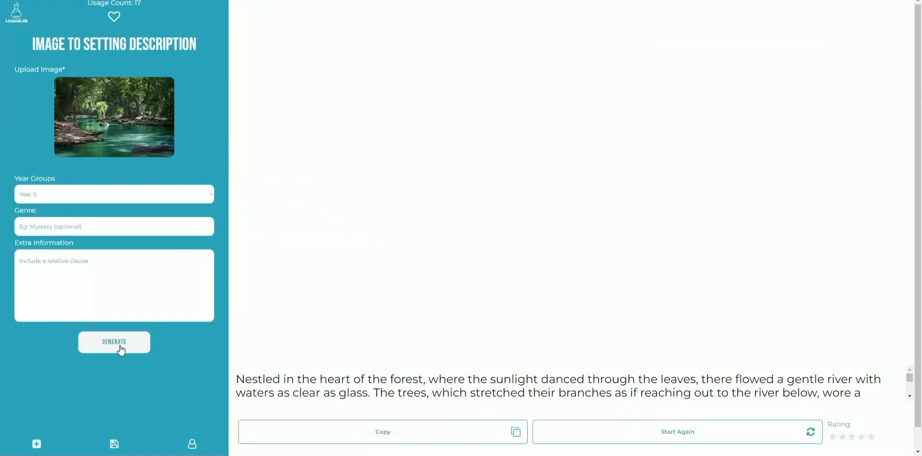
{"action": "left_click", "coordinate": [114, 342]}
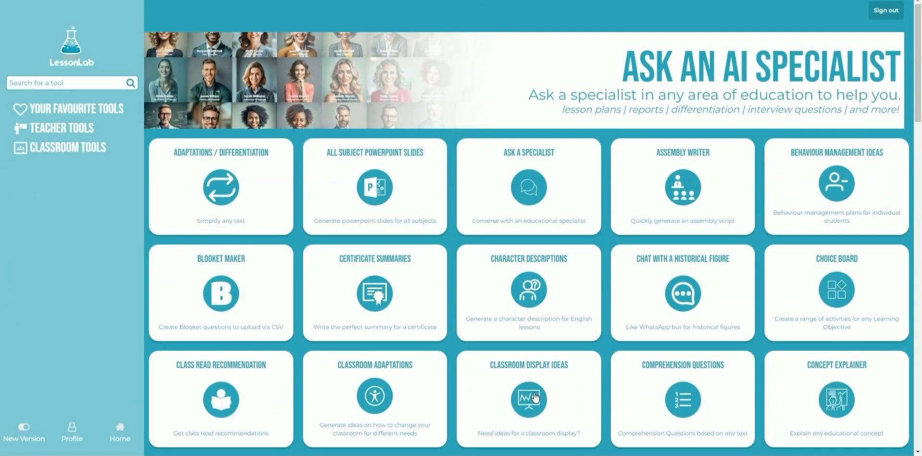
{"action": "mouse_move", "coordinate": [681, 293]}
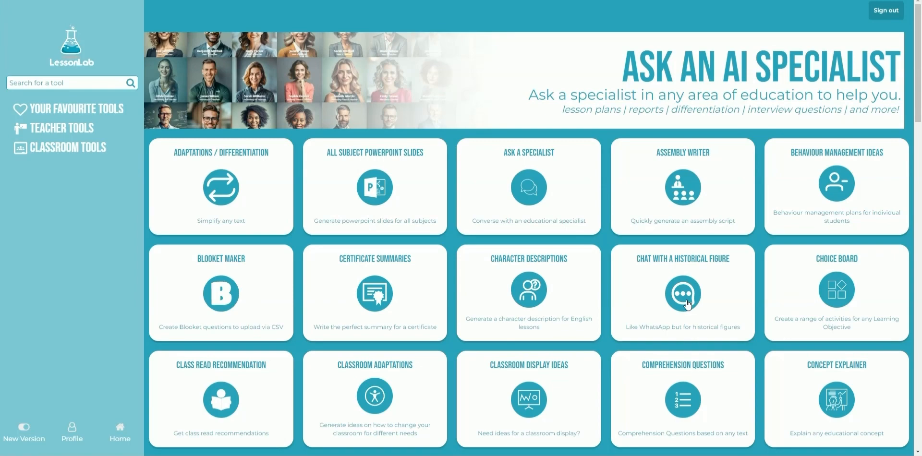
Start a historical figure chat with Neil Armstrong
{"action": "left_click", "coordinate": [682, 292]}
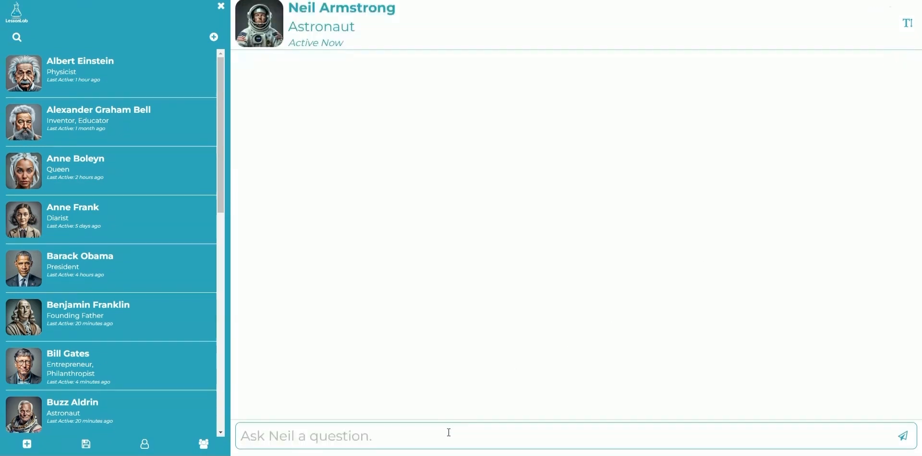
Ask Neil Armstrong his birth year, his parents' names and jobs, and how he felt
{"action": "type", "text": "What year were you bor"}
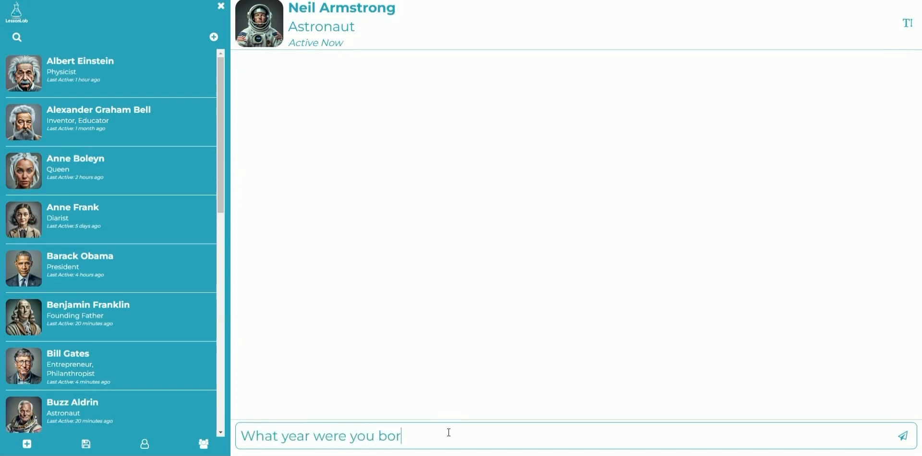
{"action": "left_click", "coordinate": [902, 436]}
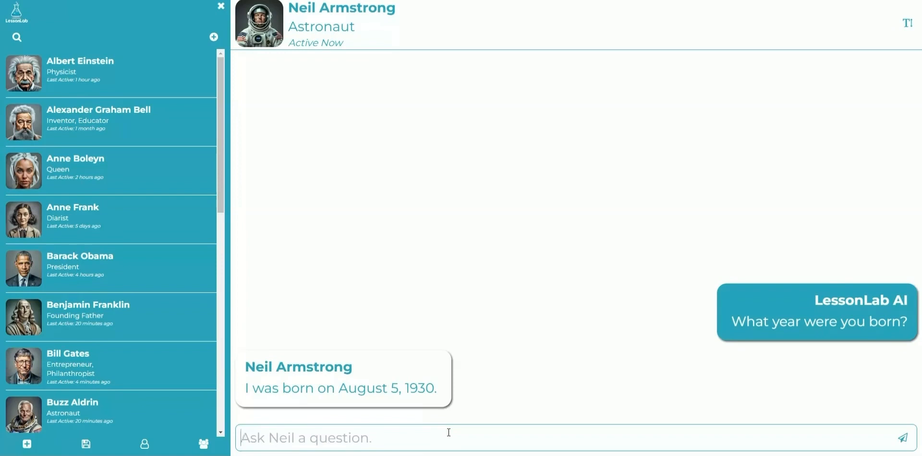
{"action": "type", "text": "What w"}
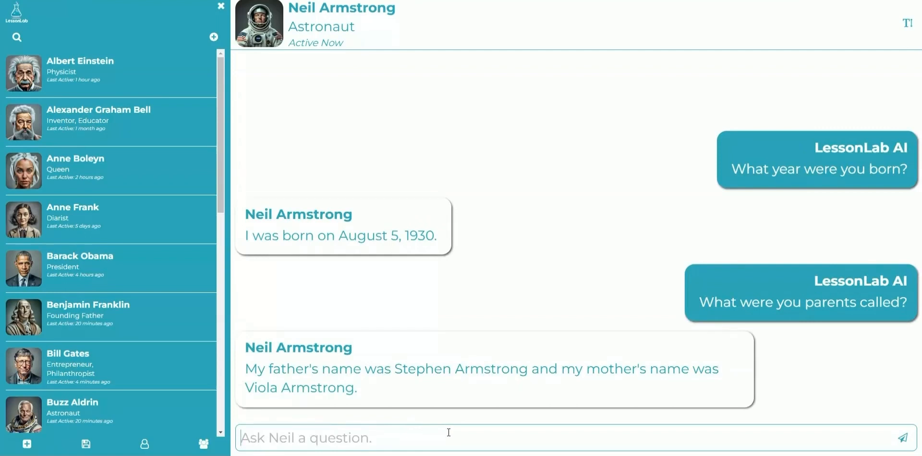
{"action": "type", "text": "And what were their hob"}
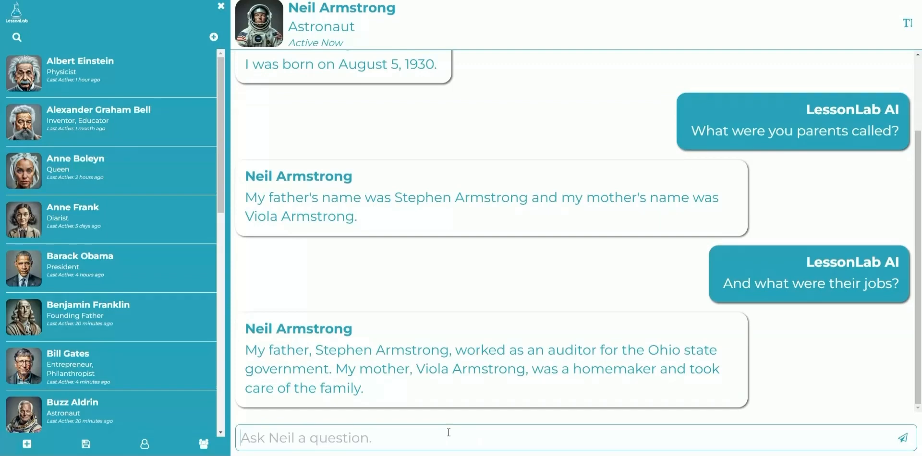
{"action": "type", "text": "How did you feel when you"}
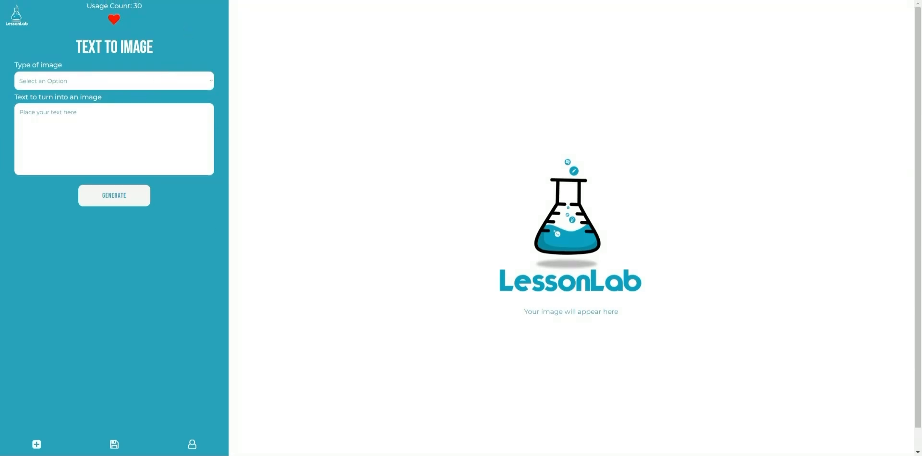
Generate a picture of the candlelit Great Hall from its setting description in Text to Image
{"action": "left_click", "coordinate": [114, 80]}
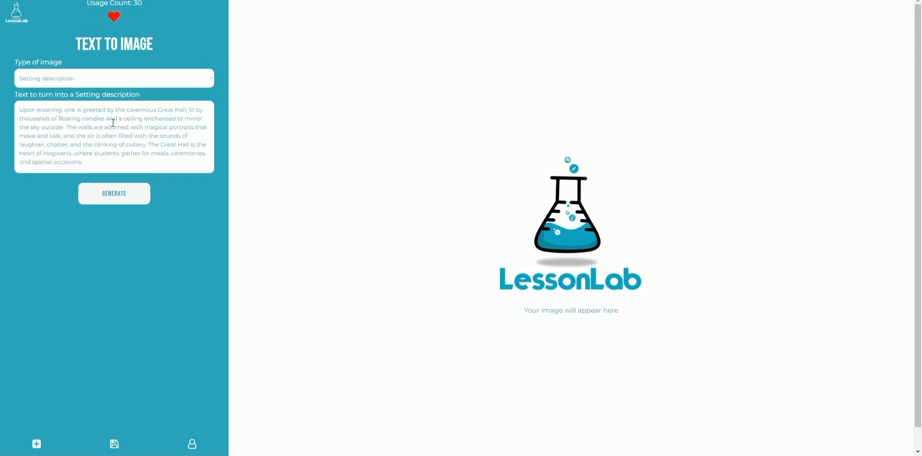
{"action": "left_click", "coordinate": [113, 193]}
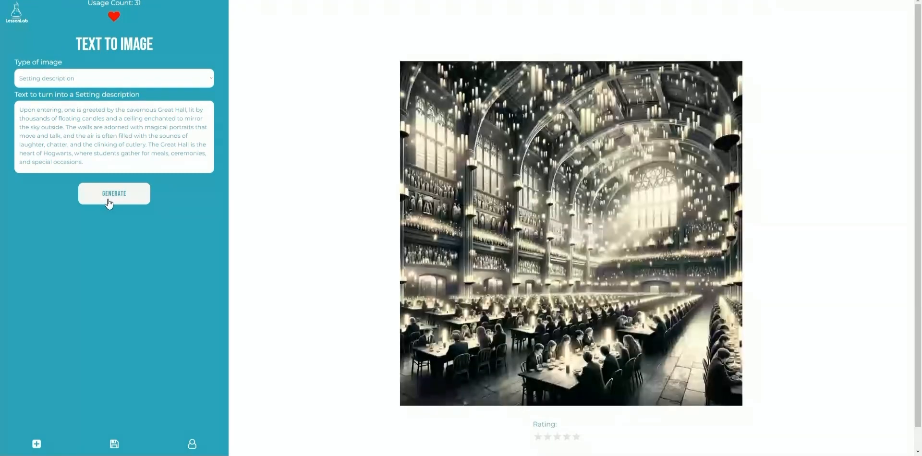
{"action": "left_click", "coordinate": [113, 193]}
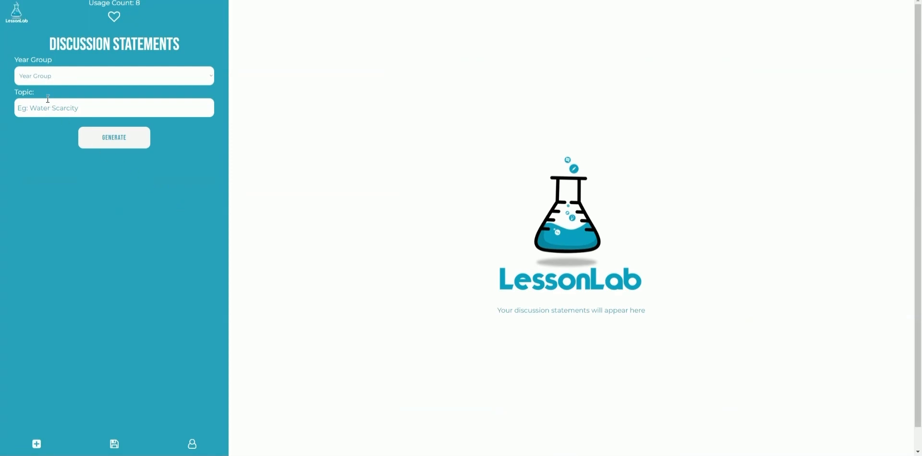
Generate ten Year 5 discussion statements on the topic Water Scarcity
{"action": "left_click", "coordinate": [114, 75]}
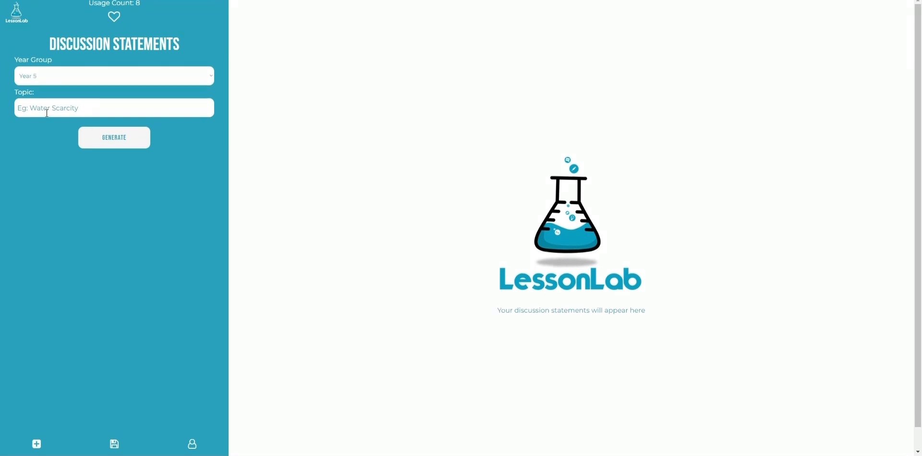
{"action": "type", "text": "Water Scarcity"}
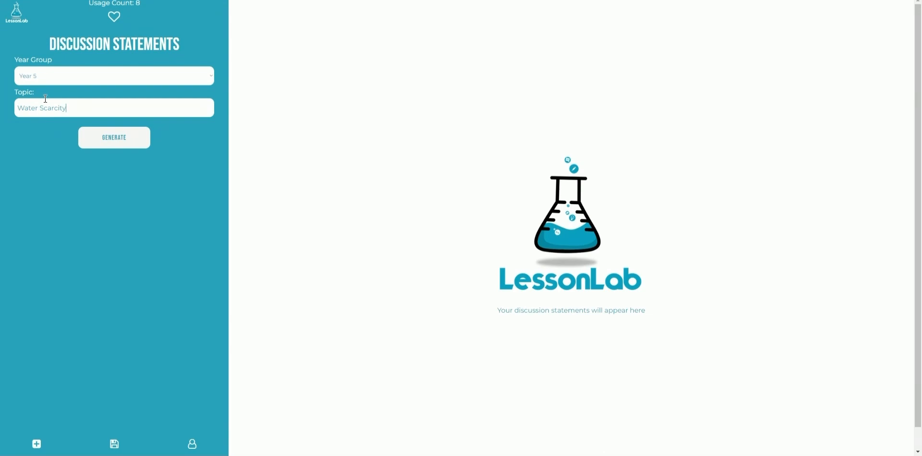
{"action": "mouse_move", "coordinate": [127, 113]}
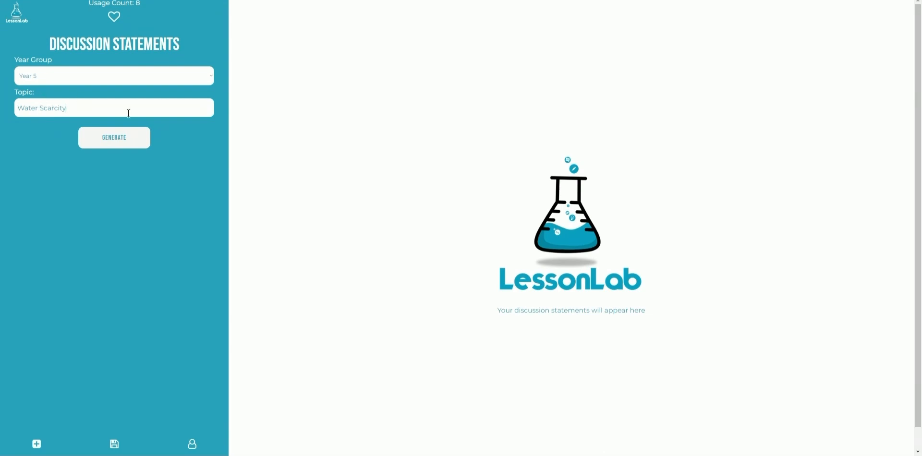
{"action": "left_click", "coordinate": [113, 137]}
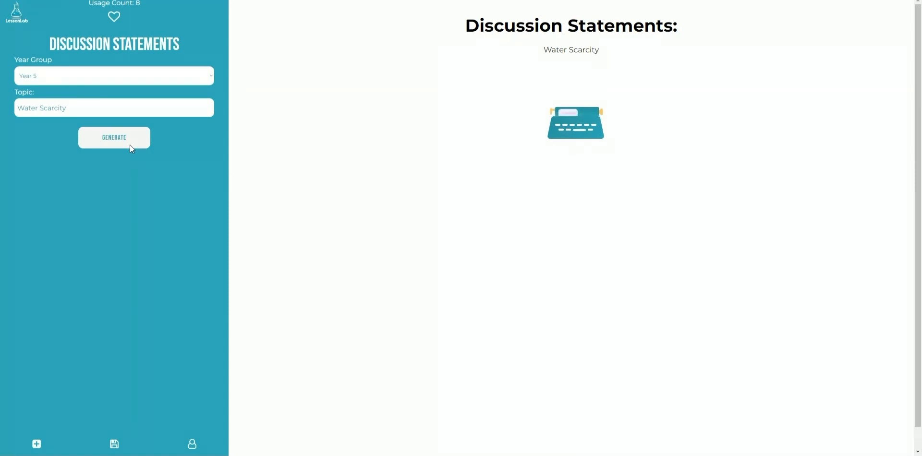
{"action": "left_click", "coordinate": [114, 137]}
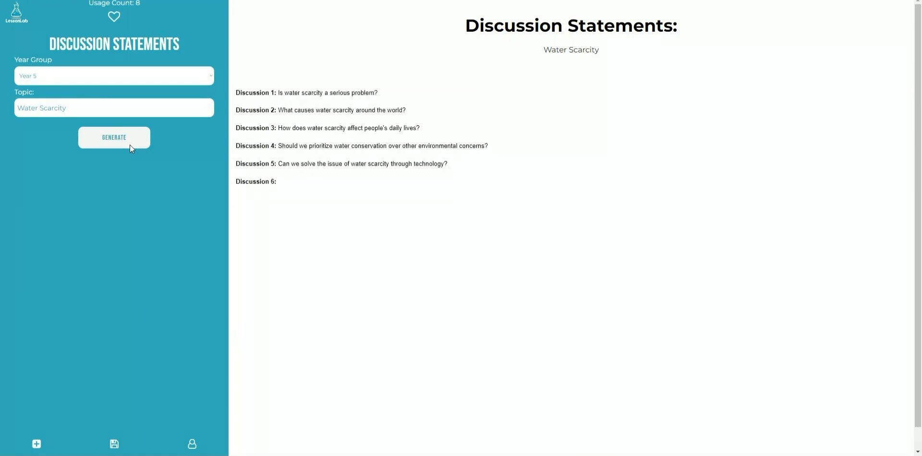
{"action": "left_click", "coordinate": [113, 137]}
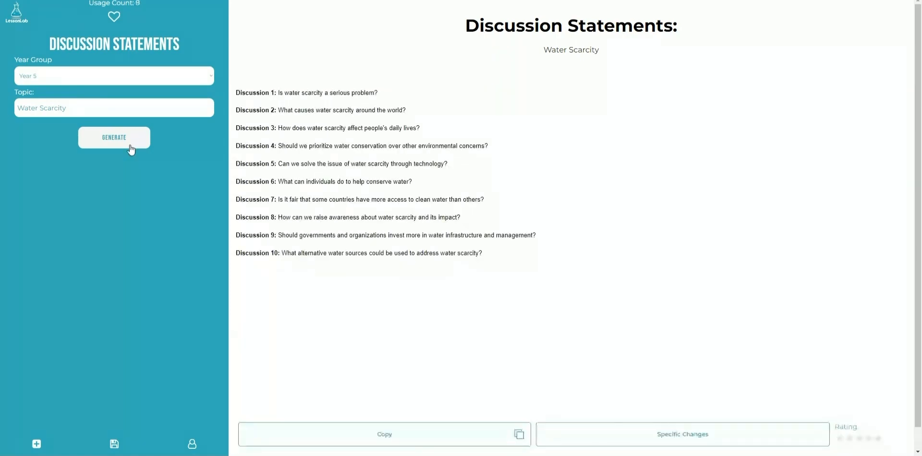
{"action": "left_click", "coordinate": [113, 137]}
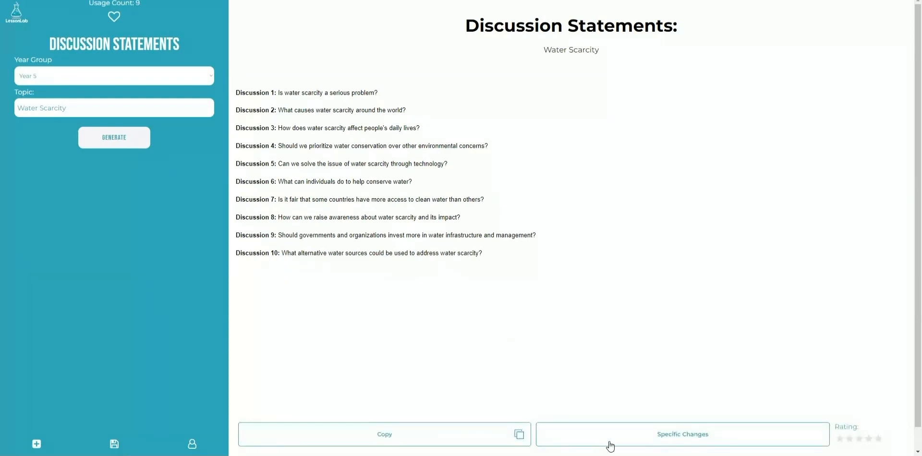
Request a specific change theming the water scarcity statements on the UAE
{"action": "left_click", "coordinate": [682, 434]}
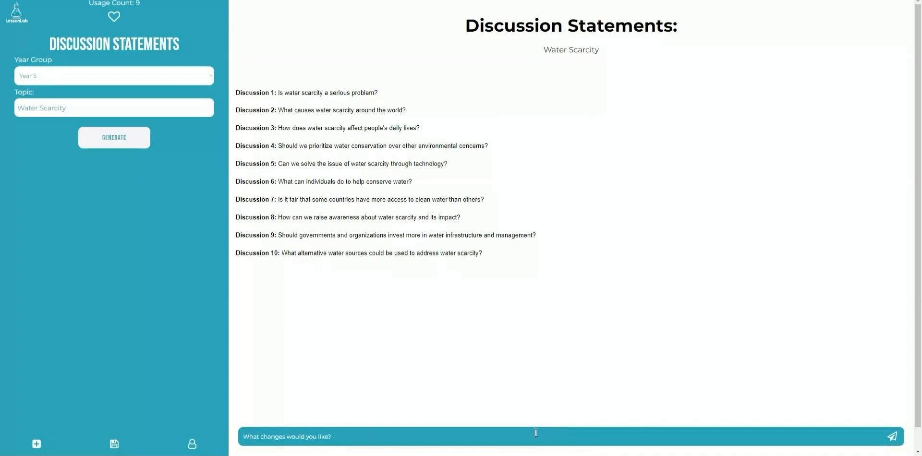
{"action": "type", "text": "Can you theme some of these on the UAE and"}
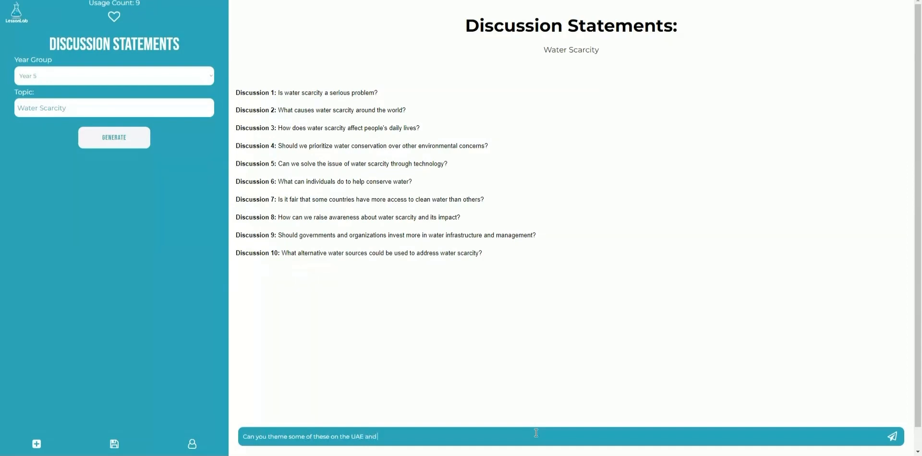
{"action": "left_click", "coordinate": [891, 436]}
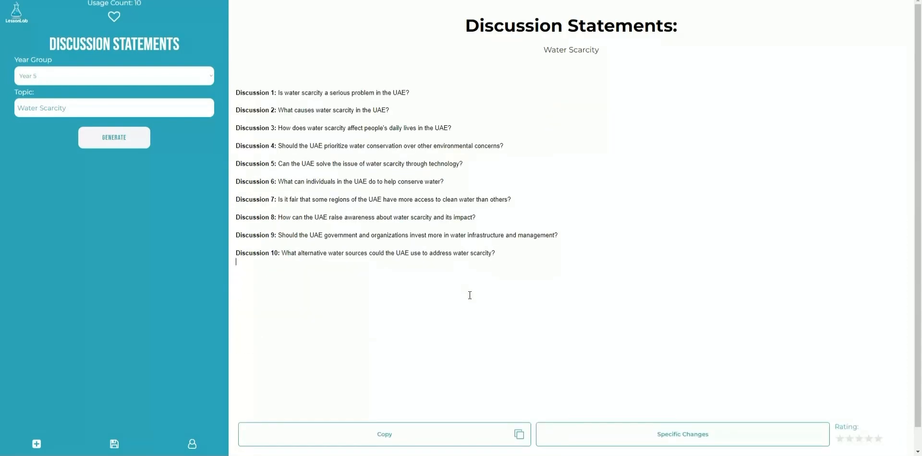